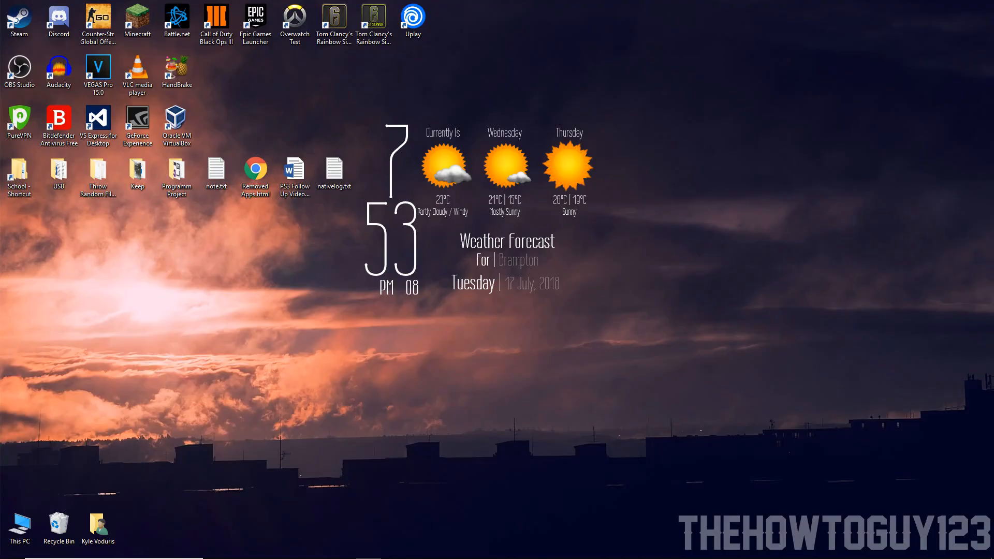
{"action": "mouse_move", "coordinate": [461, 357]}
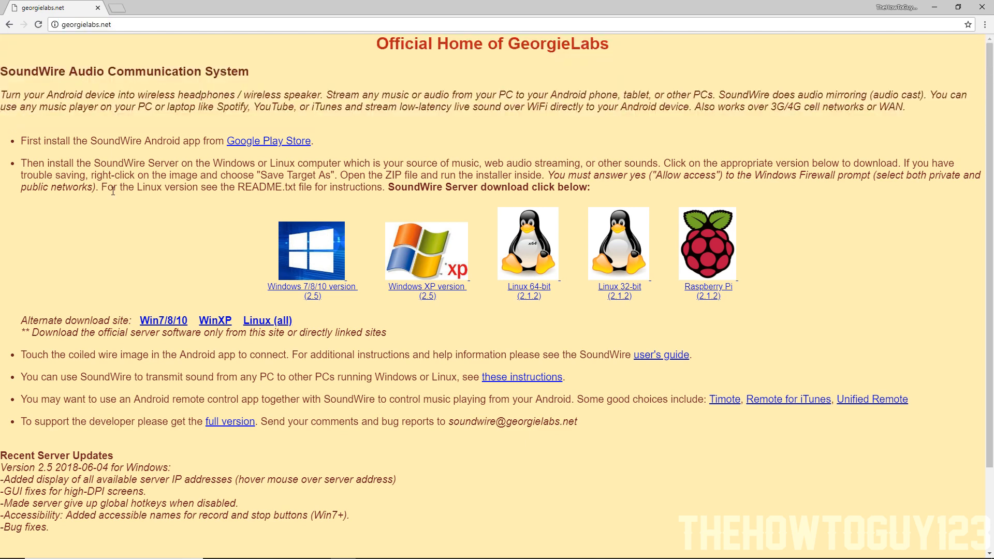
{"action": "mouse_move", "coordinate": [285, 310]}
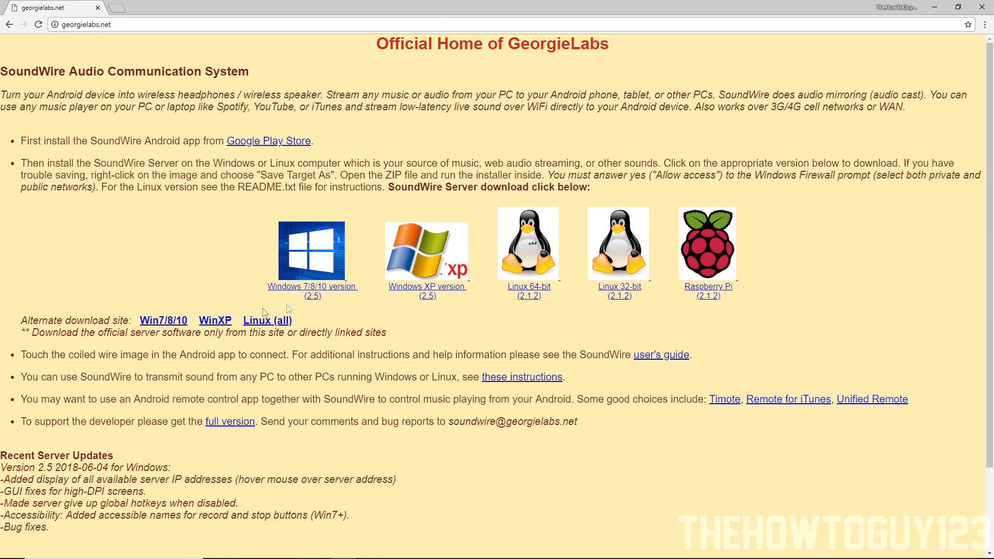
{"action": "mouse_move", "coordinate": [361, 273]}
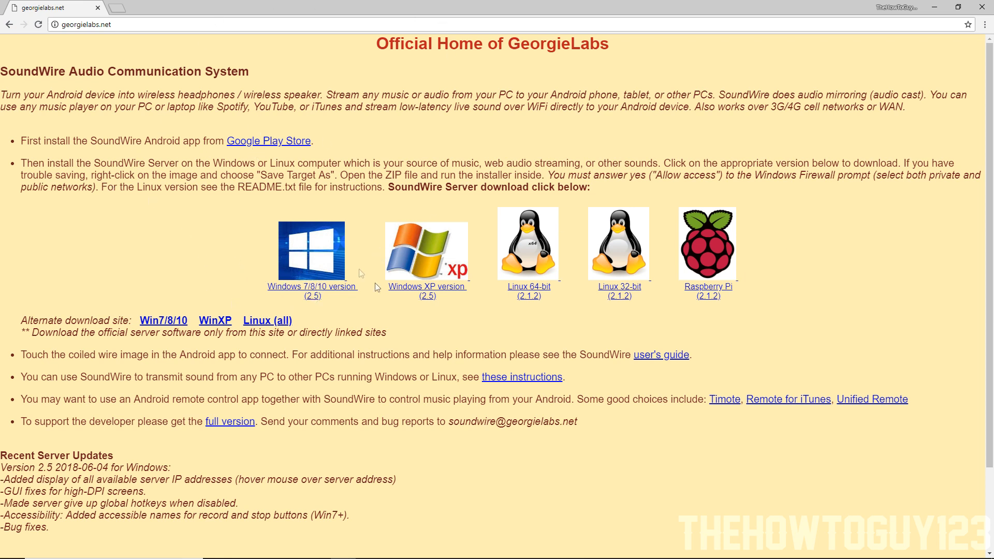
{"action": "mouse_move", "coordinate": [268, 290]}
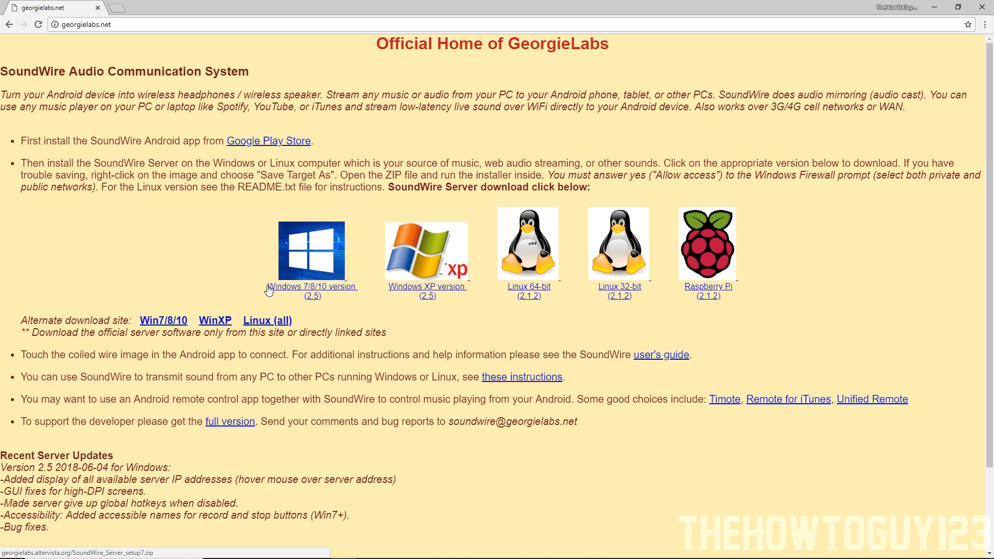
{"action": "mouse_move", "coordinate": [253, 294]}
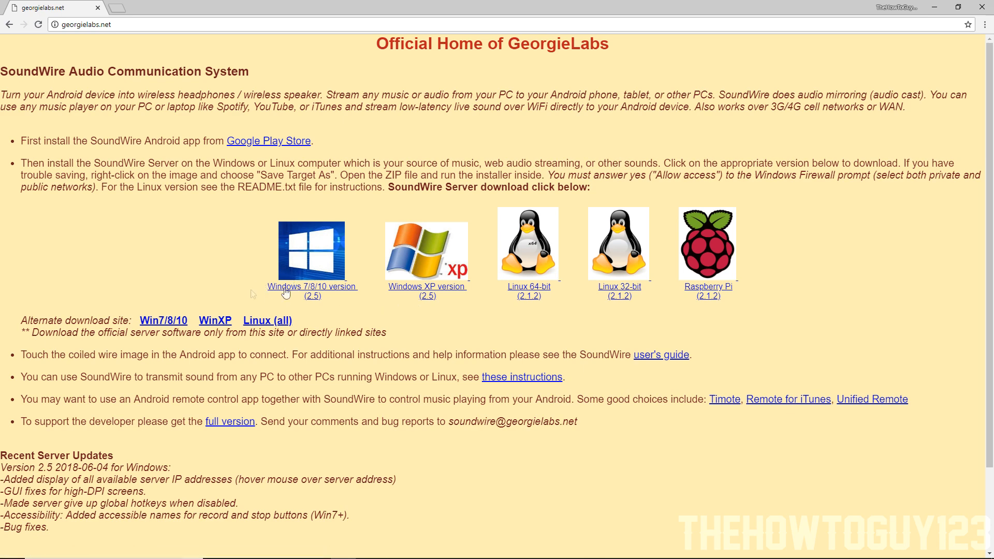
Step: Download the SoundWire Server Windows 7/8/10 version (2.5) zip from georgielabs.net
{"action": "left_click", "coordinate": [311, 291]}
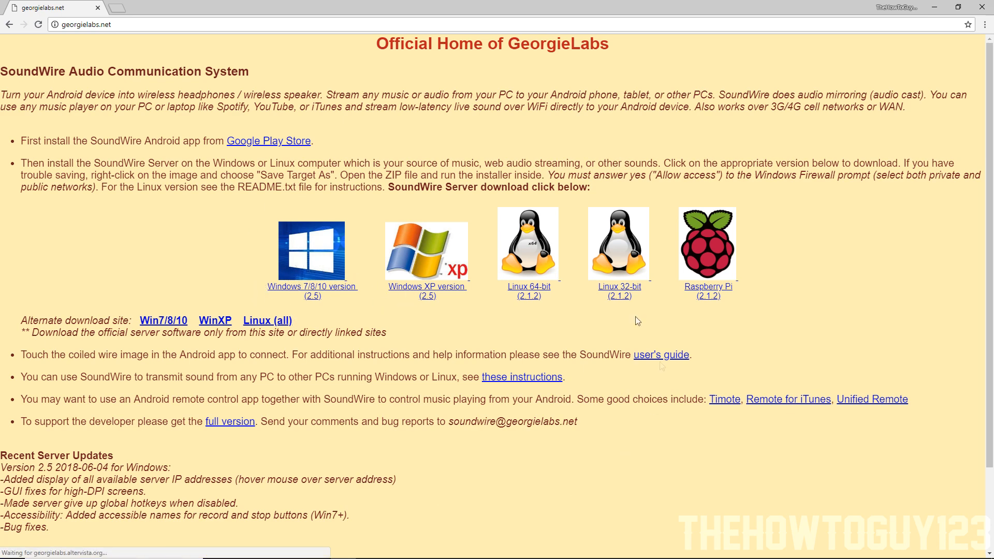
{"action": "mouse_move", "coordinate": [676, 271]}
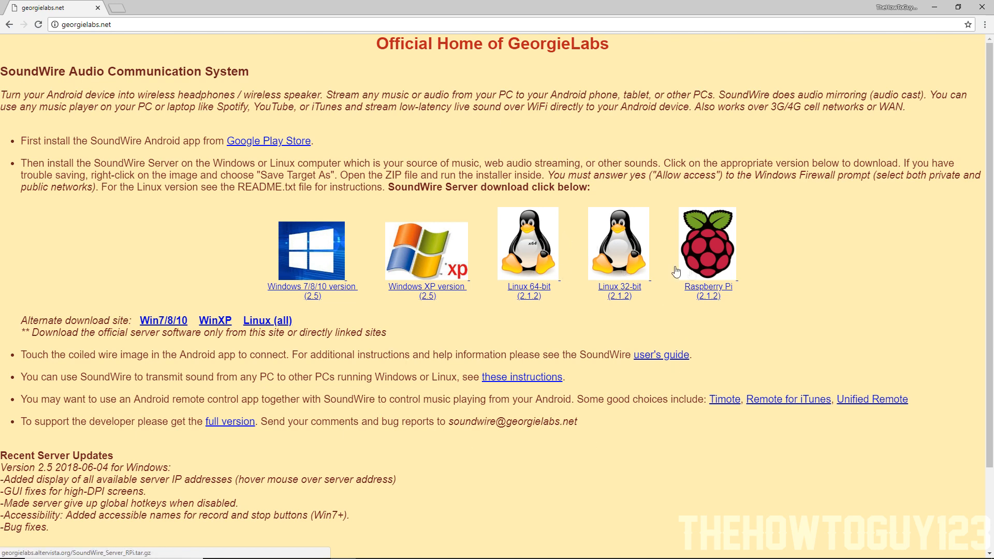
{"action": "left_click", "coordinate": [312, 250]}
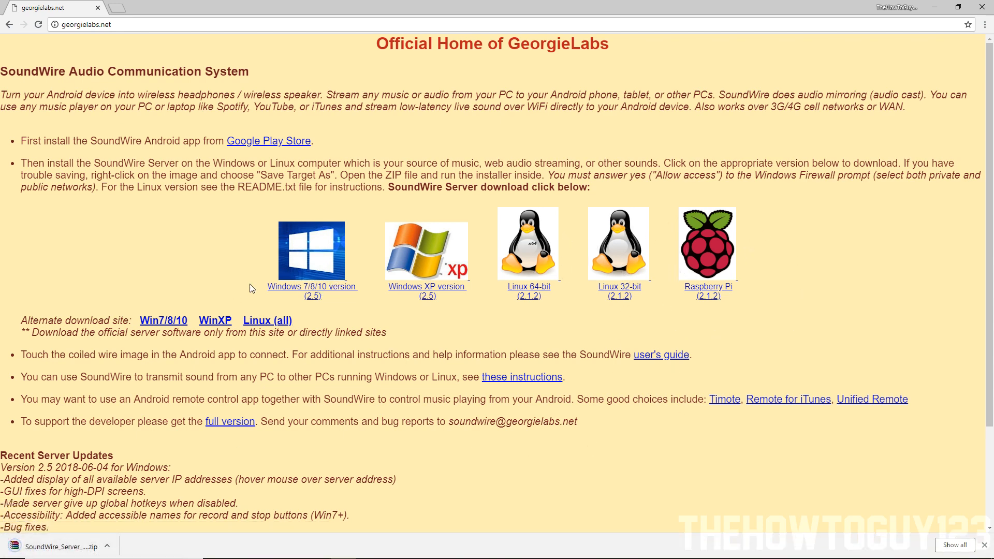
{"action": "mouse_move", "coordinate": [448, 162]}
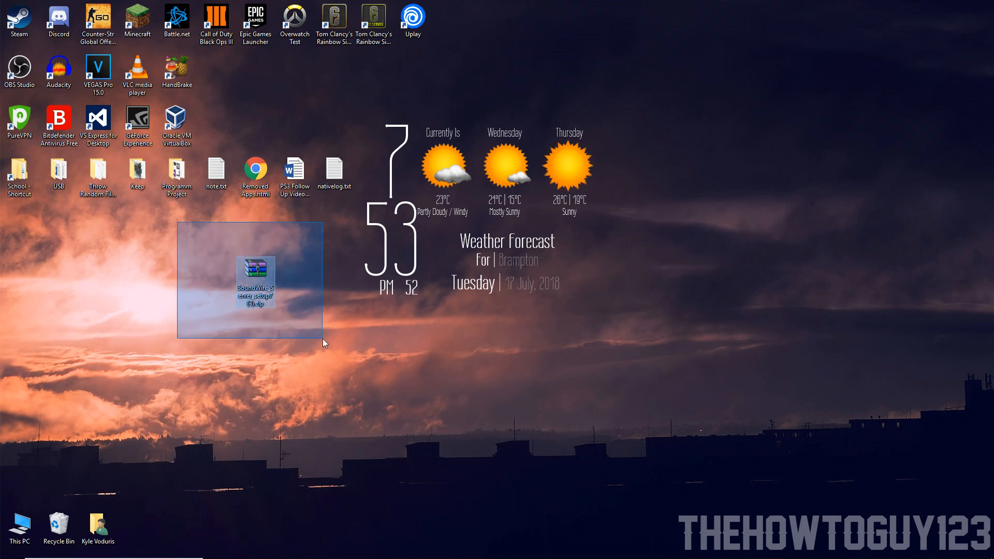
Step: Extract the downloaded SoundWire Server zip onto the desktop with 'Extract Here'
{"action": "left_click", "coordinate": [323, 342]}
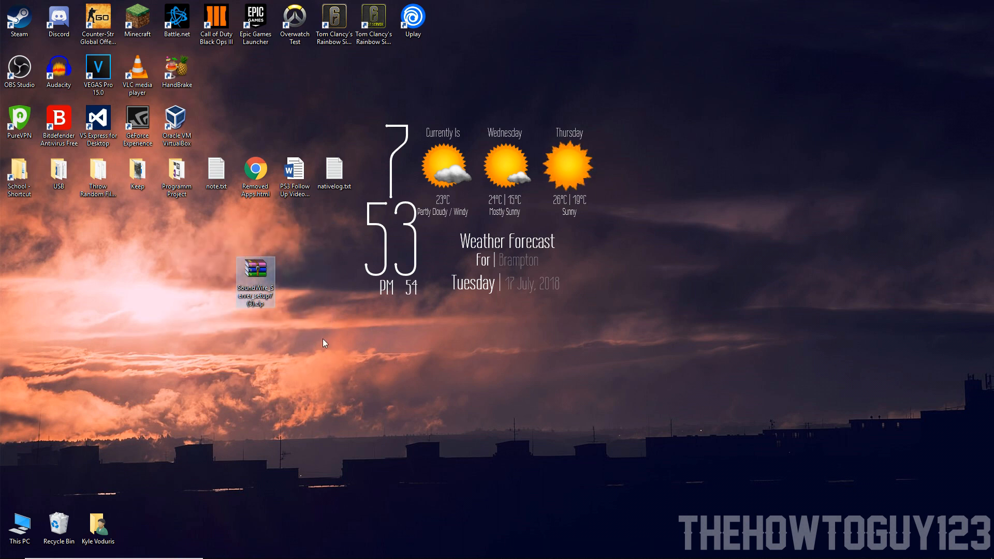
{"action": "mouse_move", "coordinate": [218, 232]}
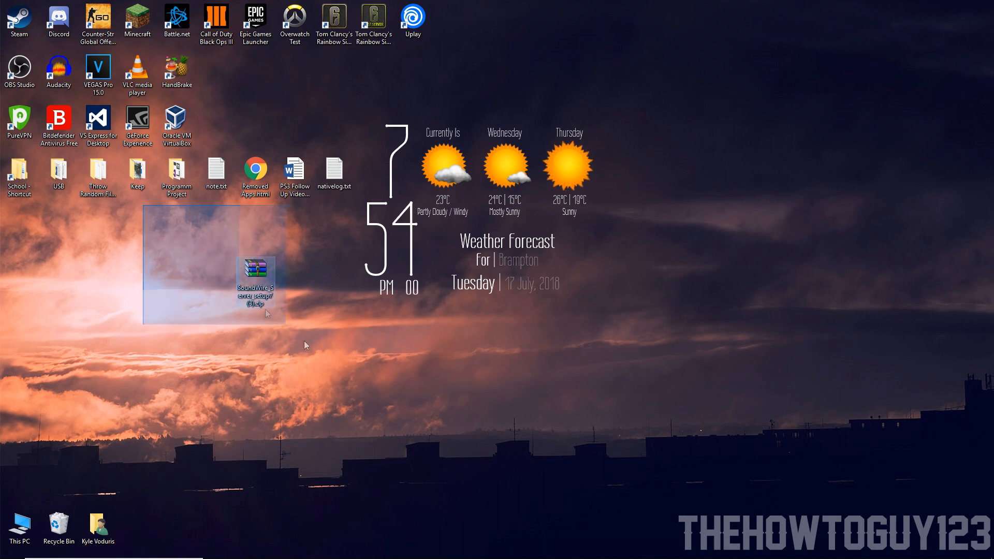
{"action": "left_click", "coordinate": [259, 355]}
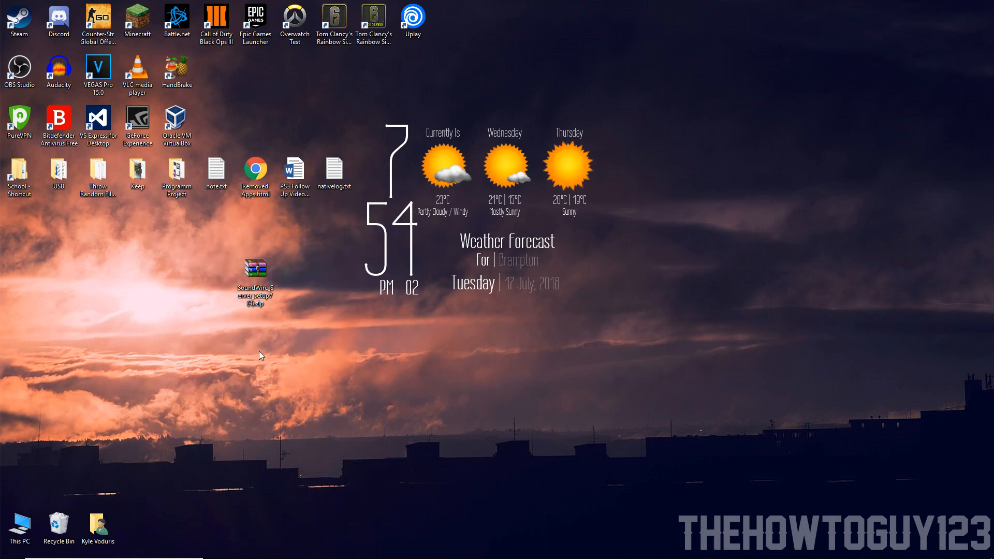
{"action": "left_click", "coordinate": [254, 267]}
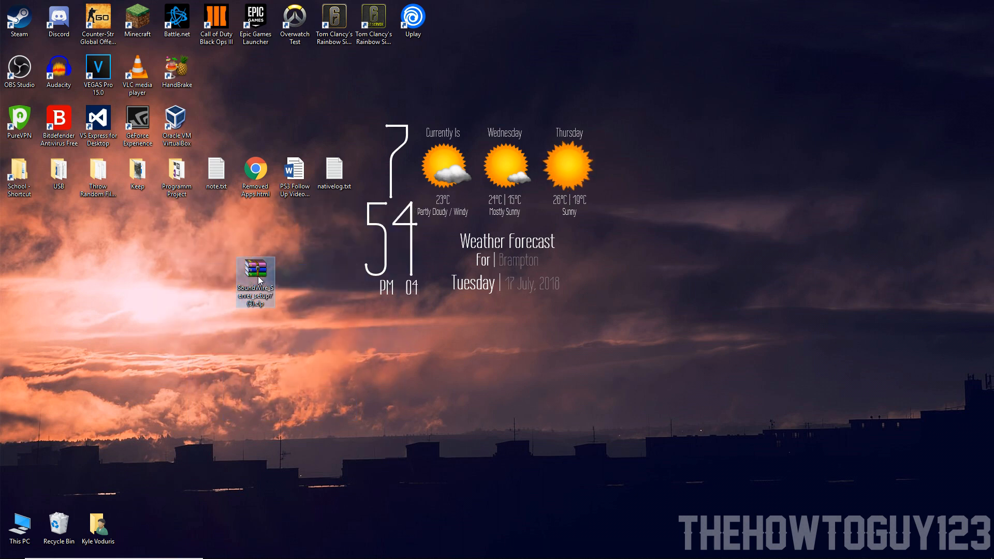
{"action": "right_click", "coordinate": [254, 281]}
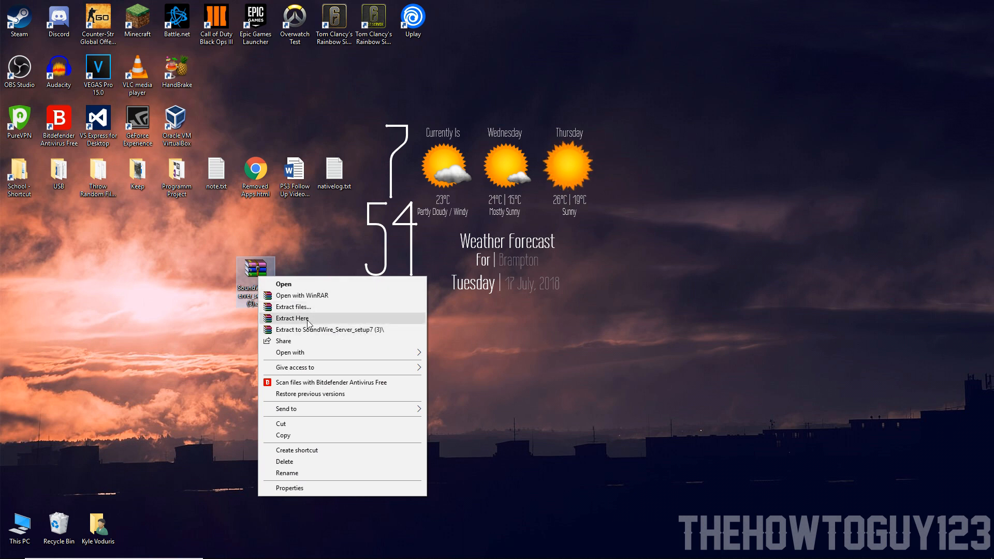
{"action": "left_click", "coordinate": [292, 318]}
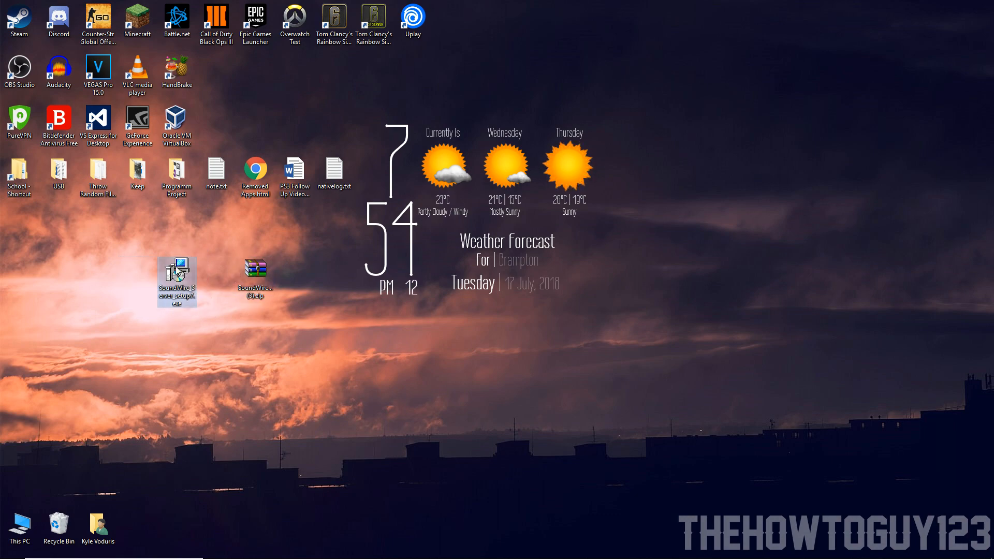
Step: Run SoundWire Server setup with default folder and desktop icon, finishing with Launch SoundWire Server checked
{"action": "double_click", "coordinate": [177, 280]}
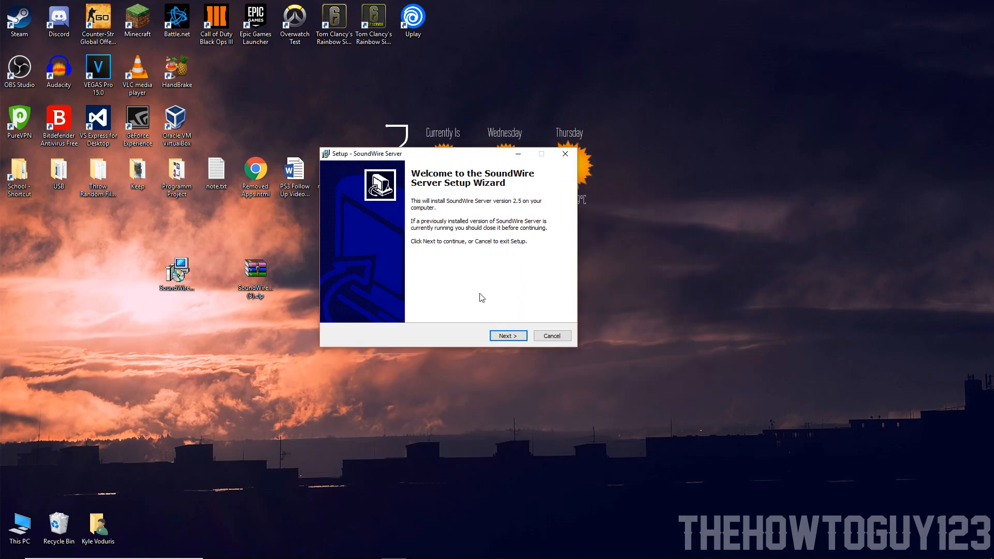
{"action": "left_click", "coordinate": [507, 336]}
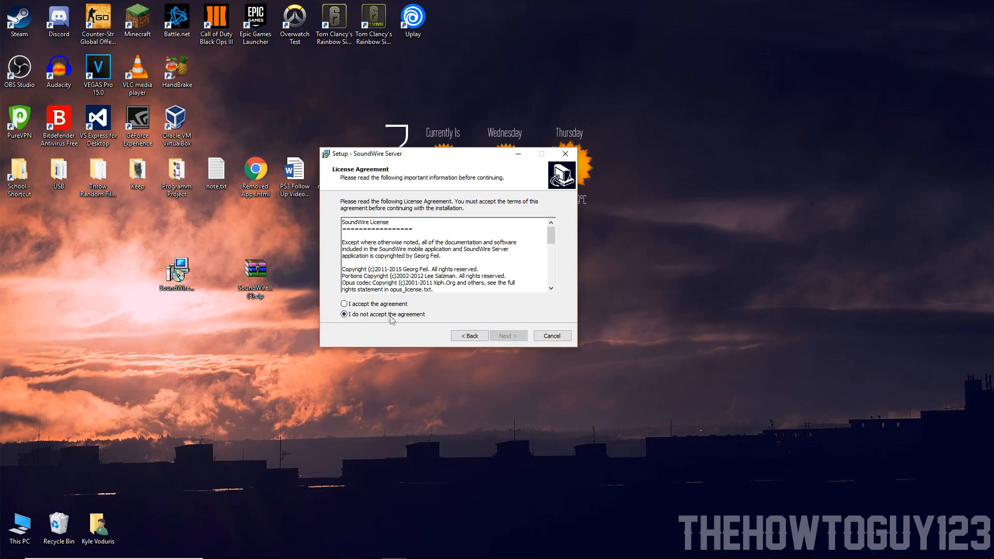
{"action": "left_click", "coordinate": [507, 335]}
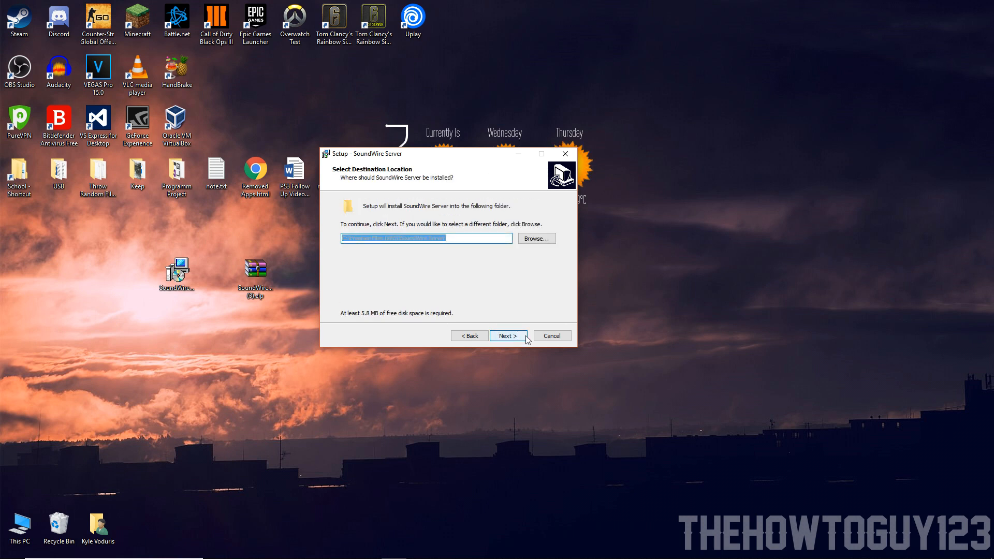
{"action": "left_click", "coordinate": [506, 336]}
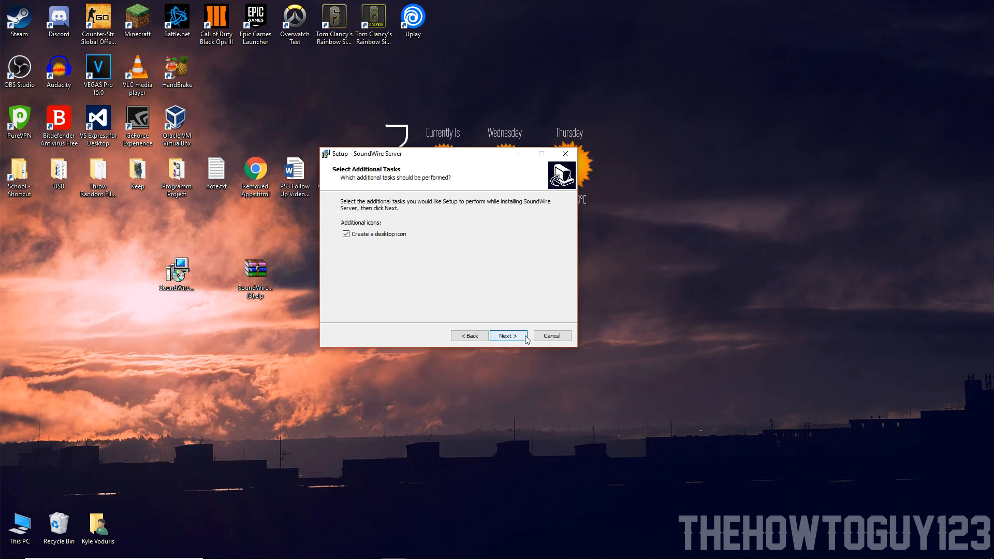
{"action": "left_click", "coordinate": [508, 336]}
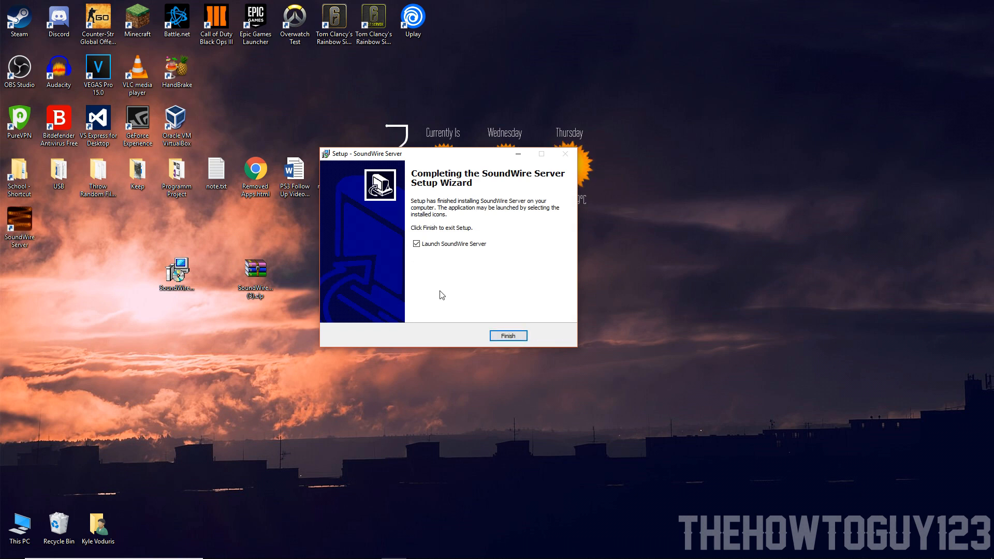
{"action": "mouse_move", "coordinate": [490, 253]}
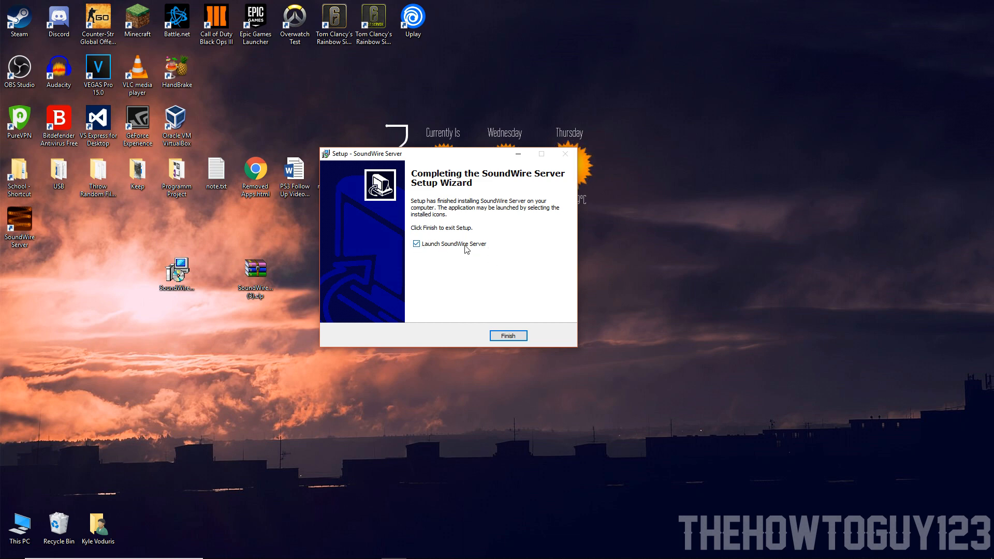
{"action": "left_click", "coordinate": [508, 335]}
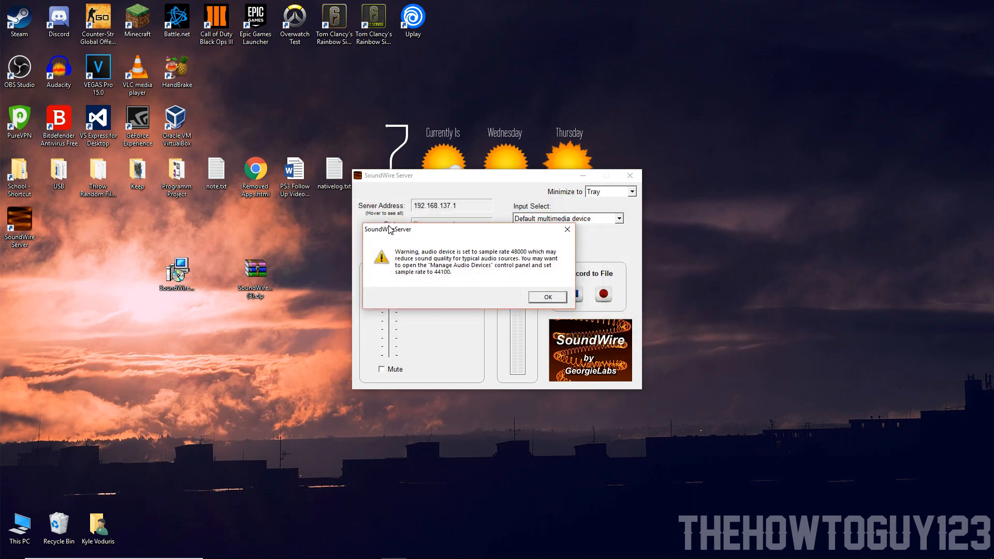
Step: Dismiss the sample-rate warning and reposition the server window showing 192.168.137.1, Disconnected
{"action": "left_click", "coordinate": [546, 297]}
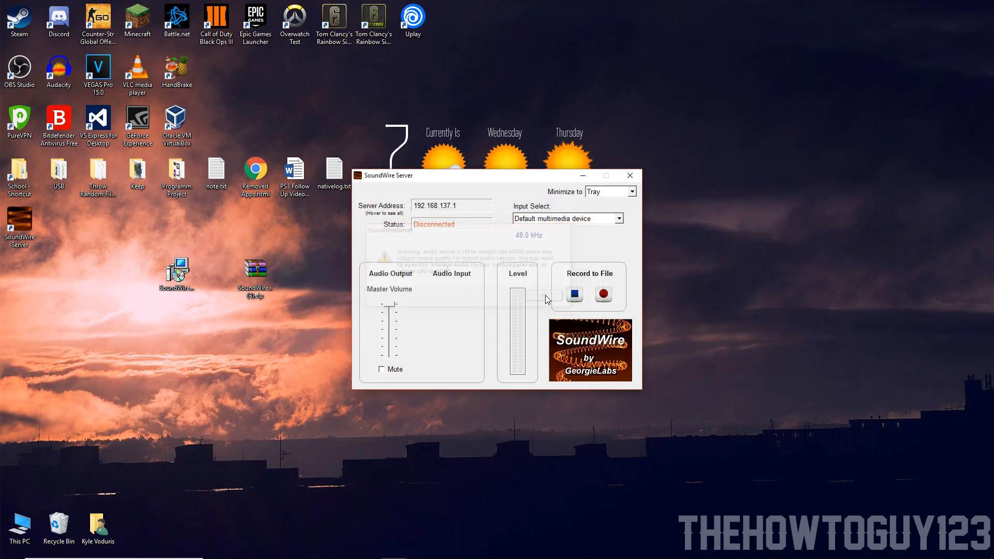
{"action": "left_click_drag", "start_coordinate": [371, 176], "coordinate": [292, 164]}
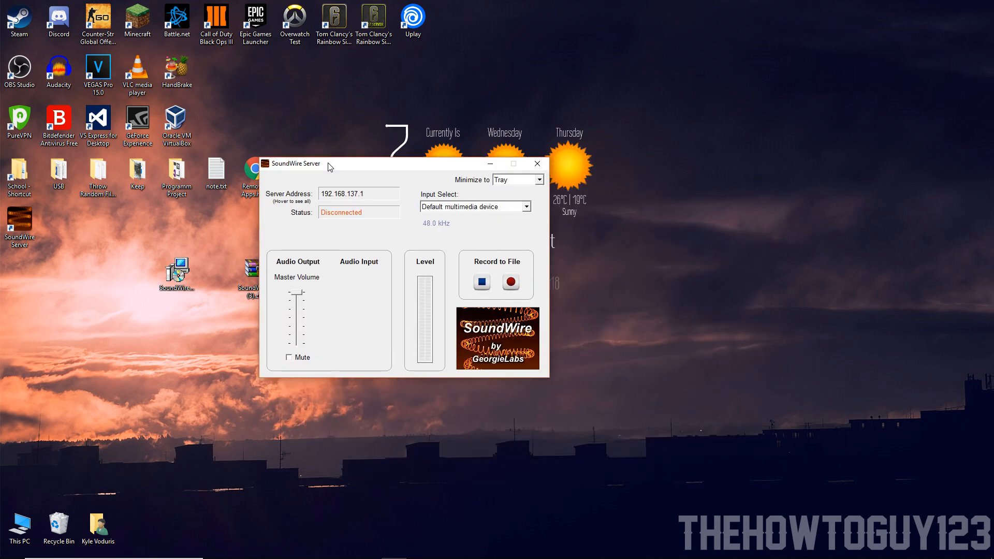
{"action": "mouse_move", "coordinate": [243, 363]}
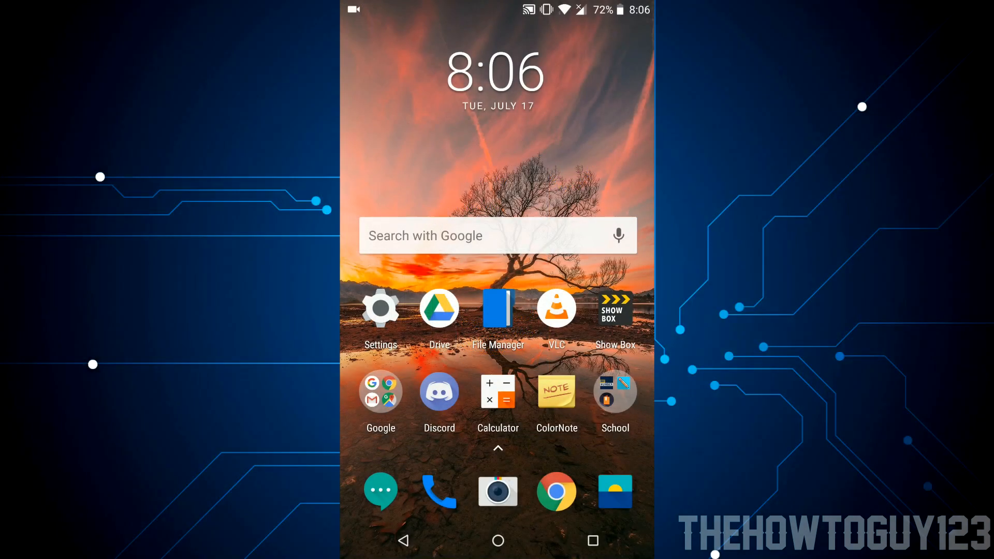
Step: Install SoundWire (free) by GeorgieLabs from the Play Store on the phone
{"action": "left_click", "coordinate": [380, 391]}
{"action": "type", "text": "SoundWire"}
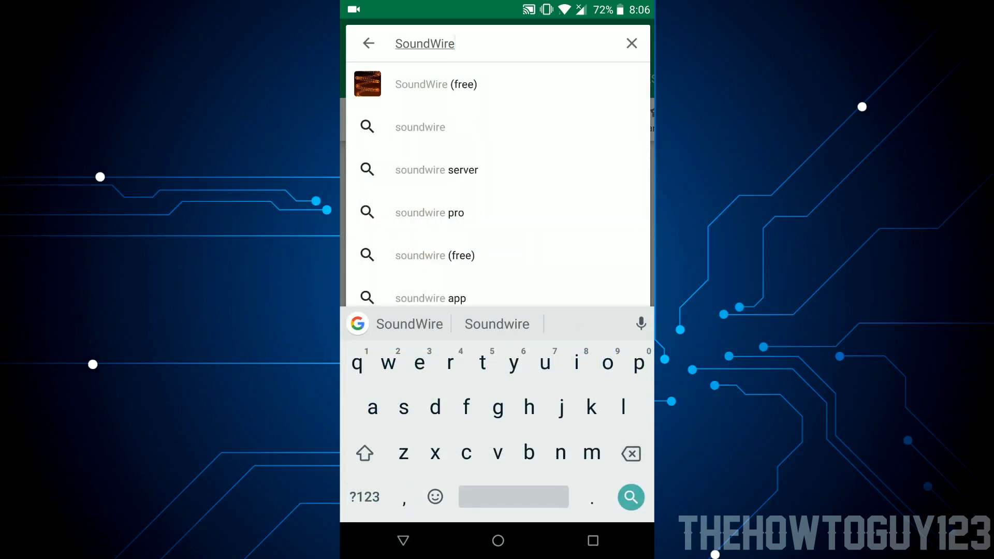
{"action": "left_click", "coordinate": [436, 83]}
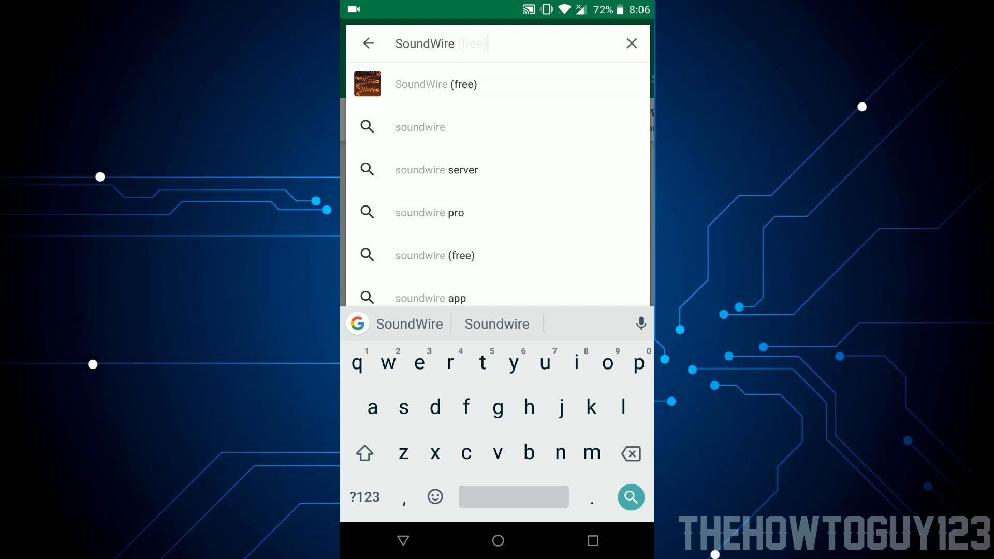
{"action": "left_click", "coordinate": [436, 84]}
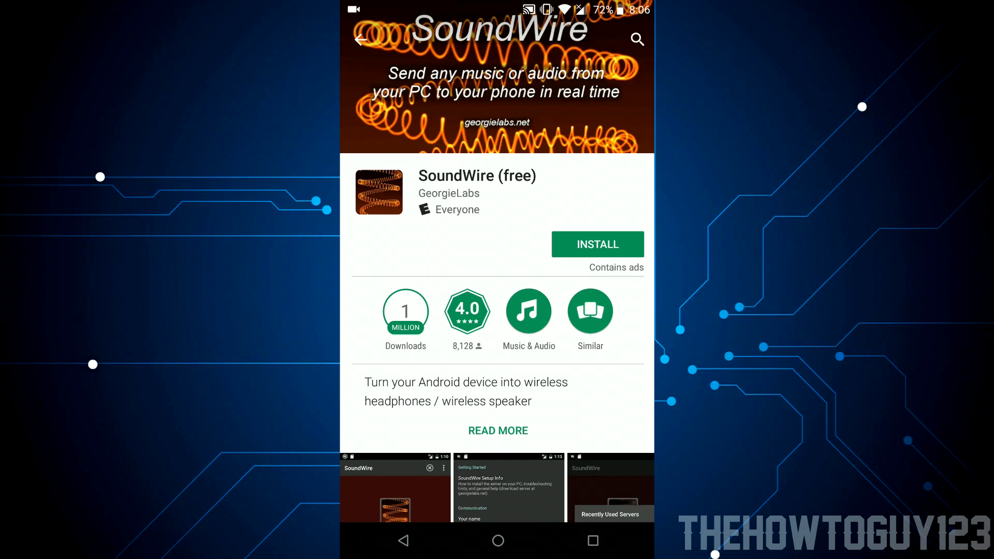
{"action": "left_click", "coordinate": [595, 244]}
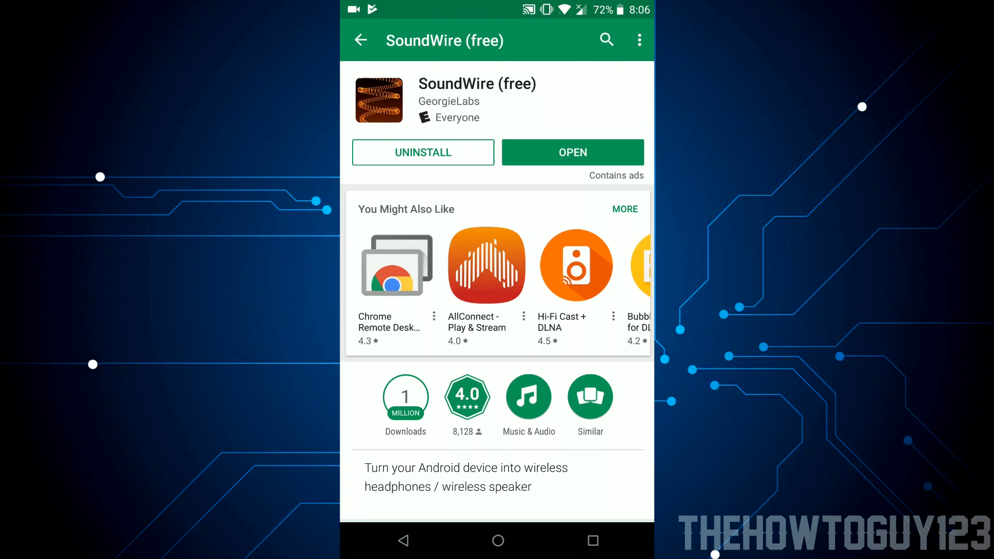
Step: Launch SoundWire on the phone, attempt an Auto locate connection and dismiss the Connect Button tip
{"action": "left_click", "coordinate": [572, 152]}
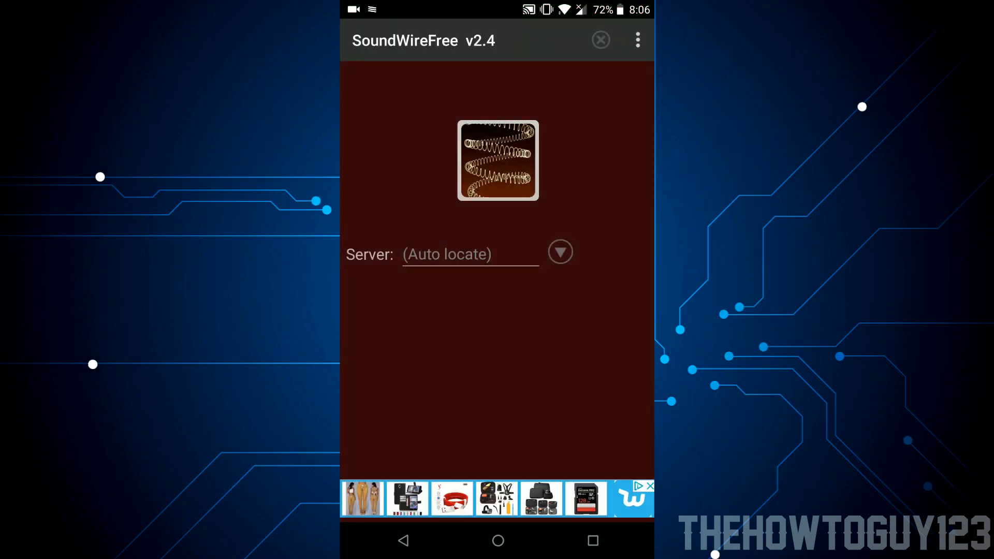
{"action": "left_click", "coordinate": [497, 161]}
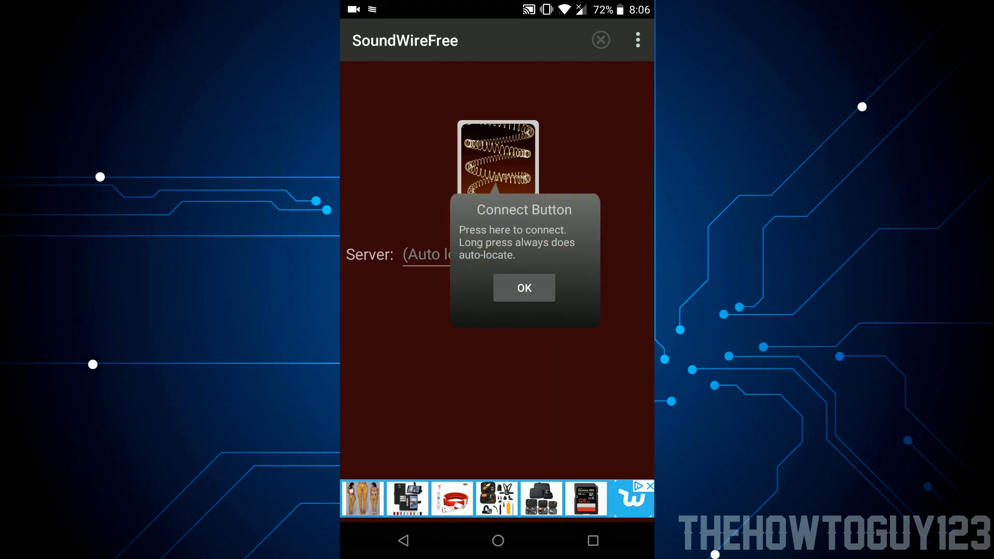
{"action": "left_click", "coordinate": [524, 287]}
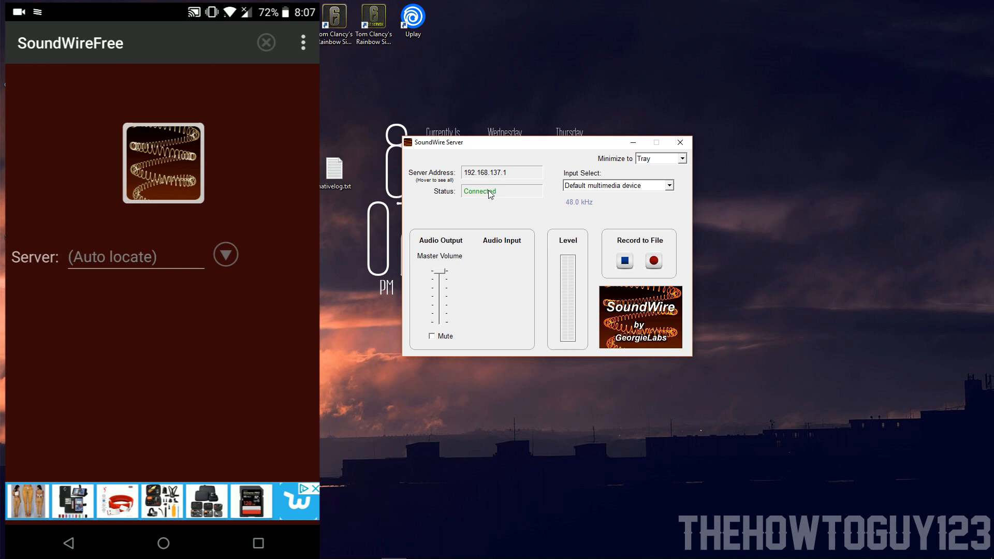
{"action": "mouse_move", "coordinate": [383, 211]}
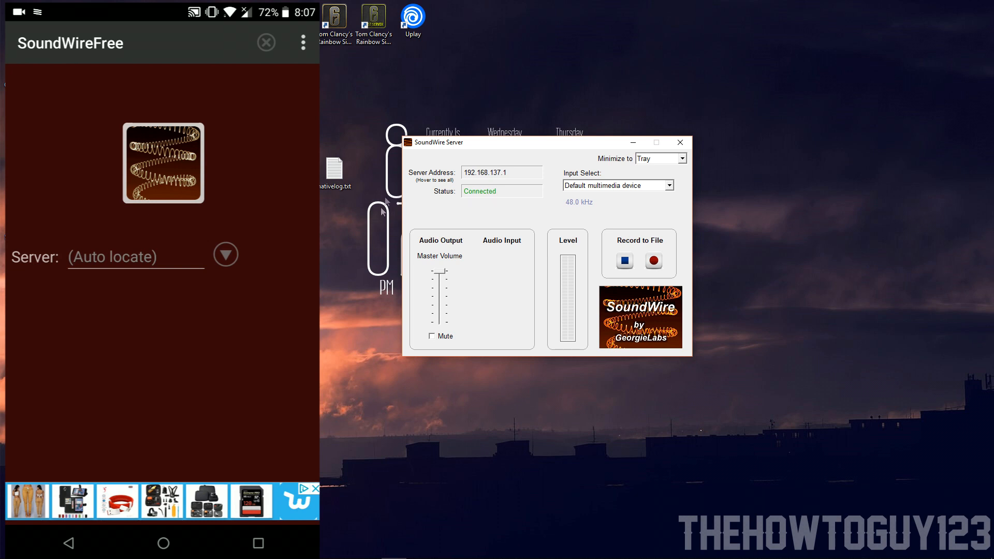
{"action": "mouse_move", "coordinate": [504, 155]}
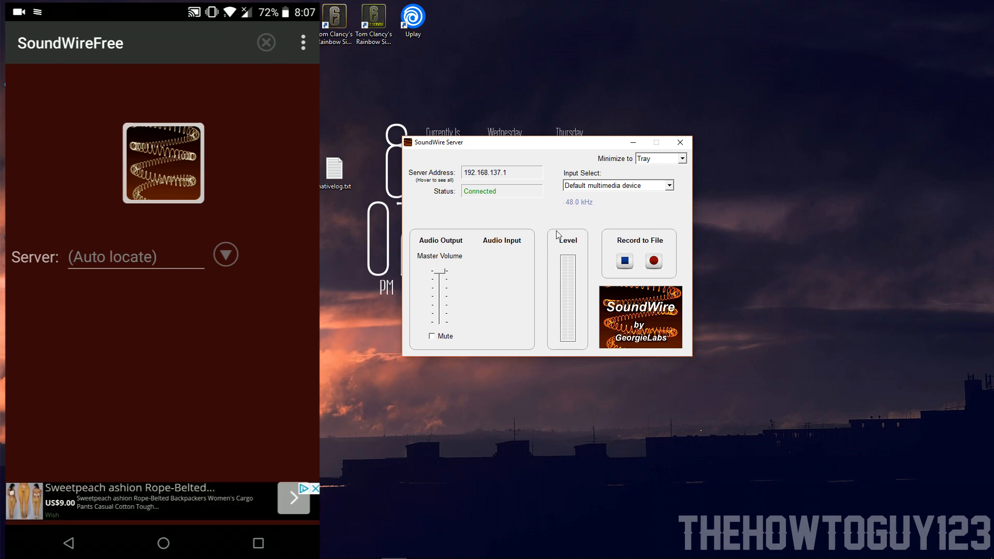
Step: Enter 192.168.137.1 in the phone's server field and reveal the server's addresses 192.168.0.114 and 192.168.137.1
{"action": "left_click", "coordinate": [135, 257]}
{"action": "type", "text": "192.168."}
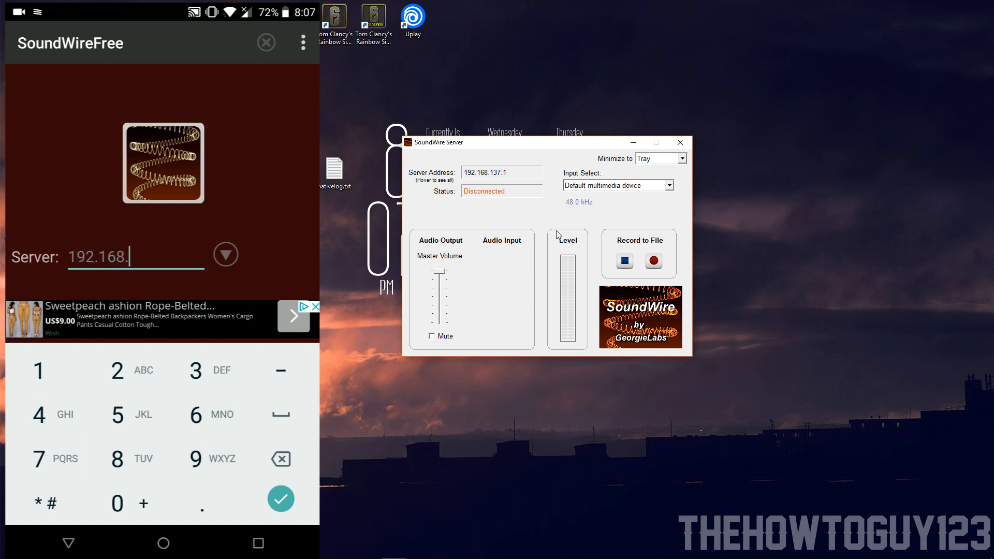
{"action": "type", "text": "137.1"}
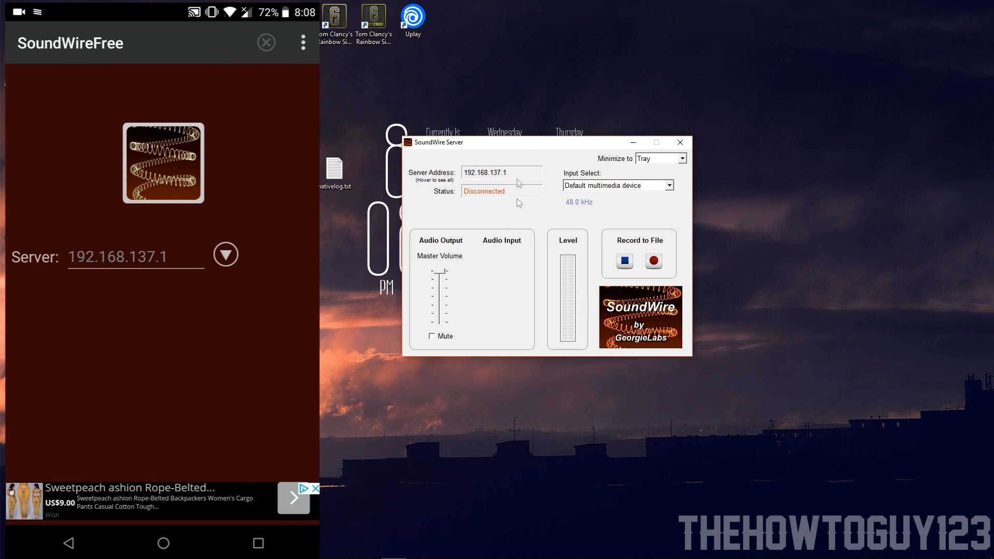
{"action": "mouse_move", "coordinate": [439, 163]}
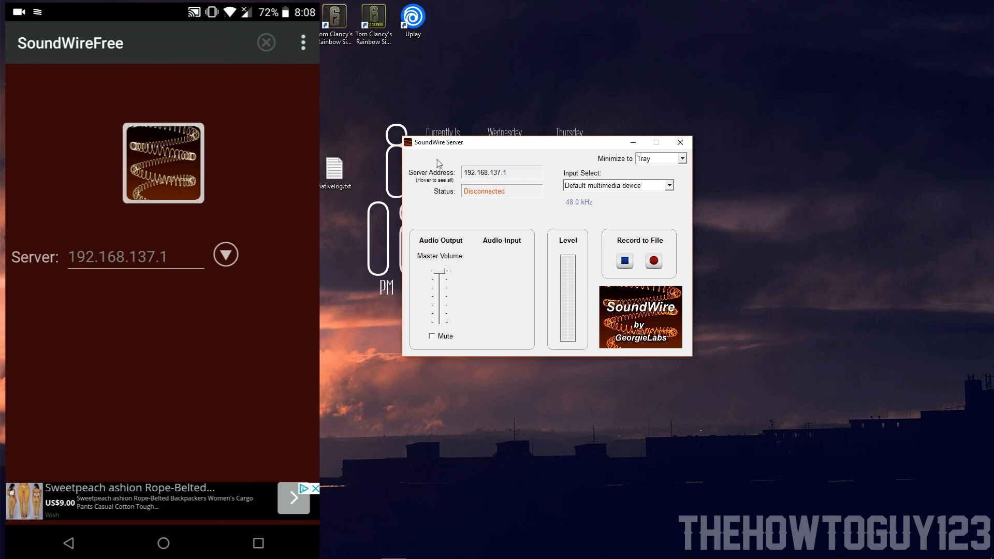
{"action": "mouse_move", "coordinate": [462, 205]}
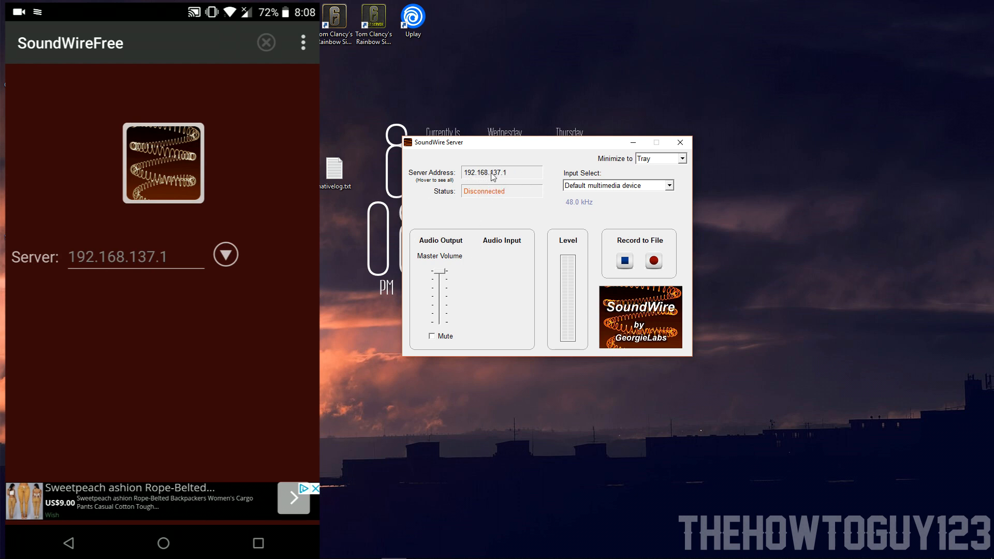
{"action": "left_click", "coordinate": [501, 173]}
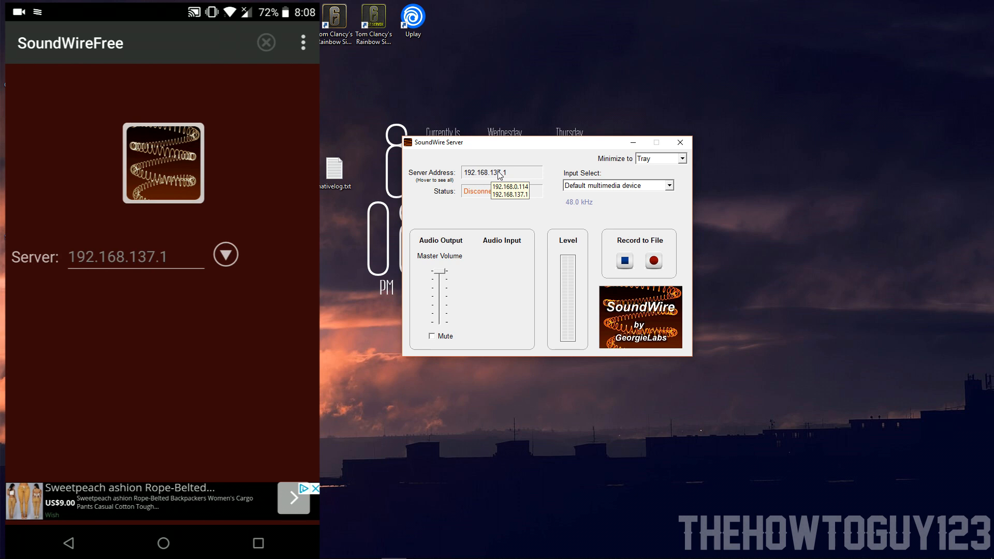